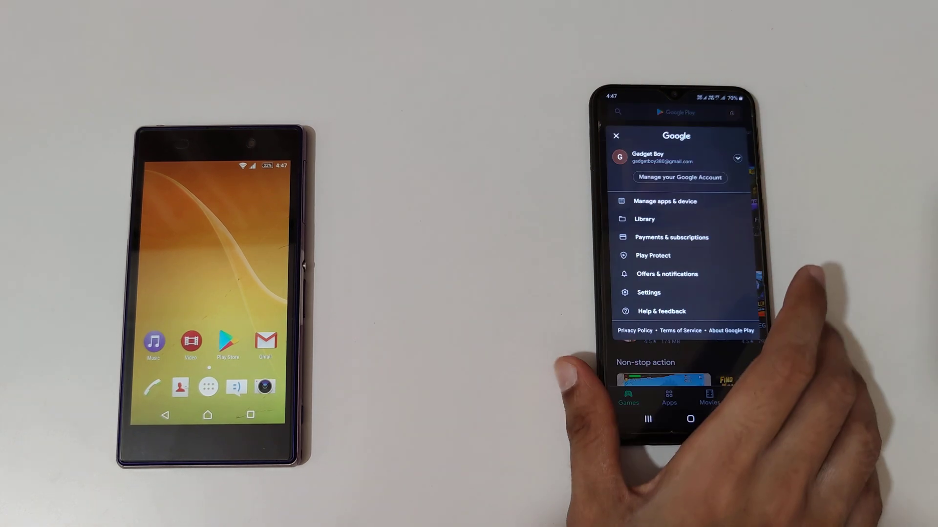
Step: From Manage apps & device, start sending apps and pick ColorNote to share
click(665, 201)
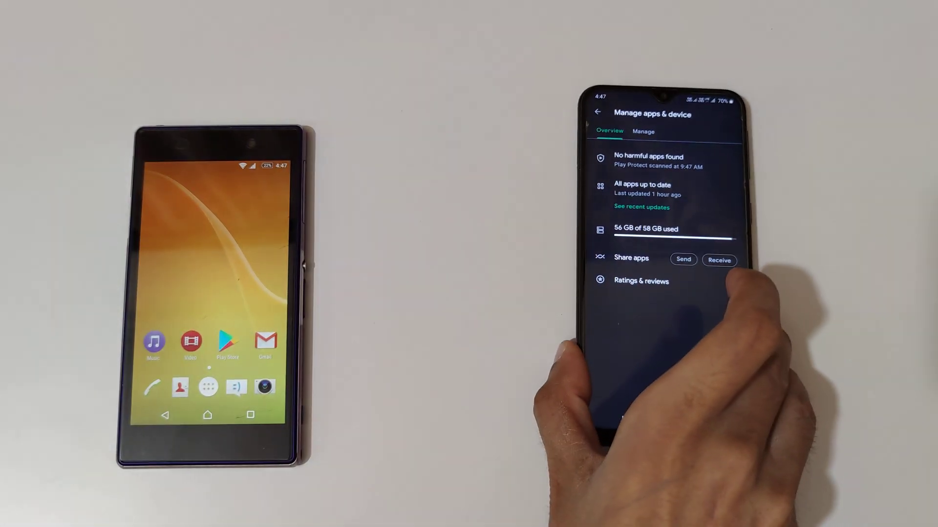
click(683, 260)
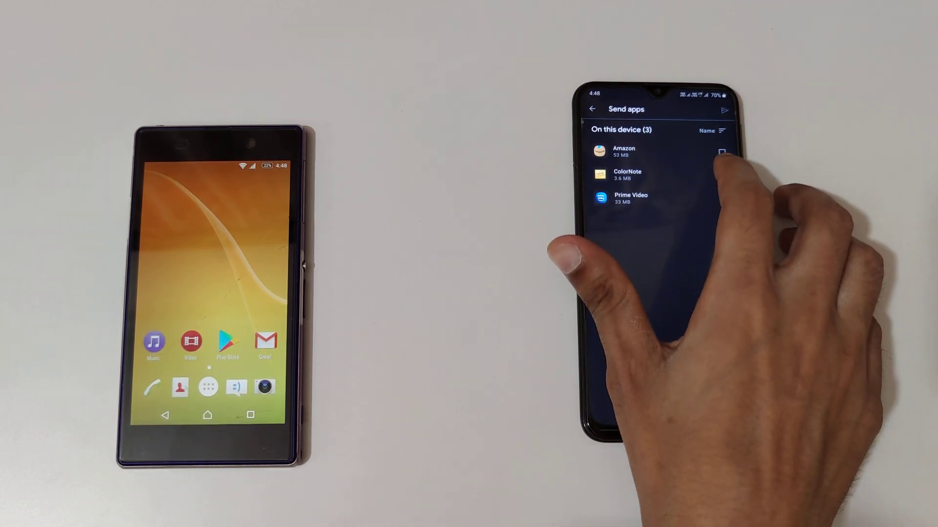
click(721, 176)
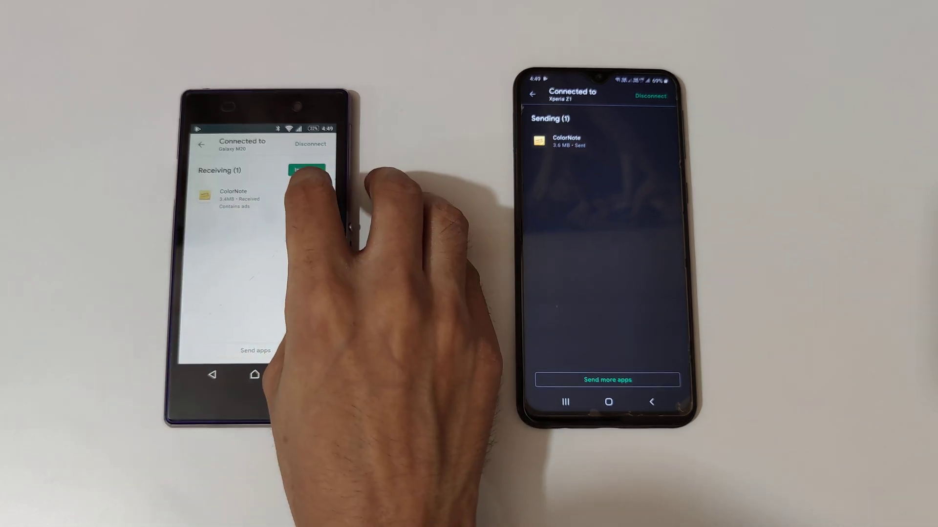
Step: Install the received ColorNote app on the Xperia Z1
click(305, 171)
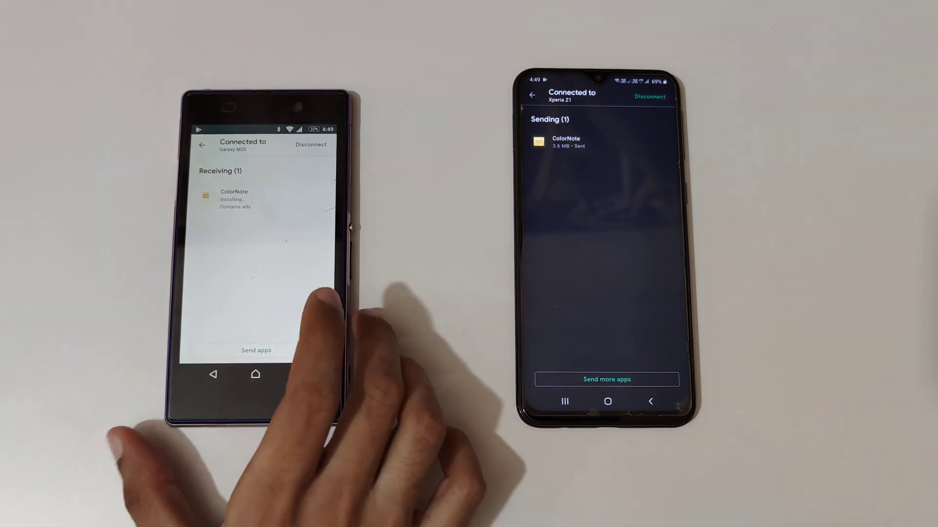
mouse_move(298, 359)
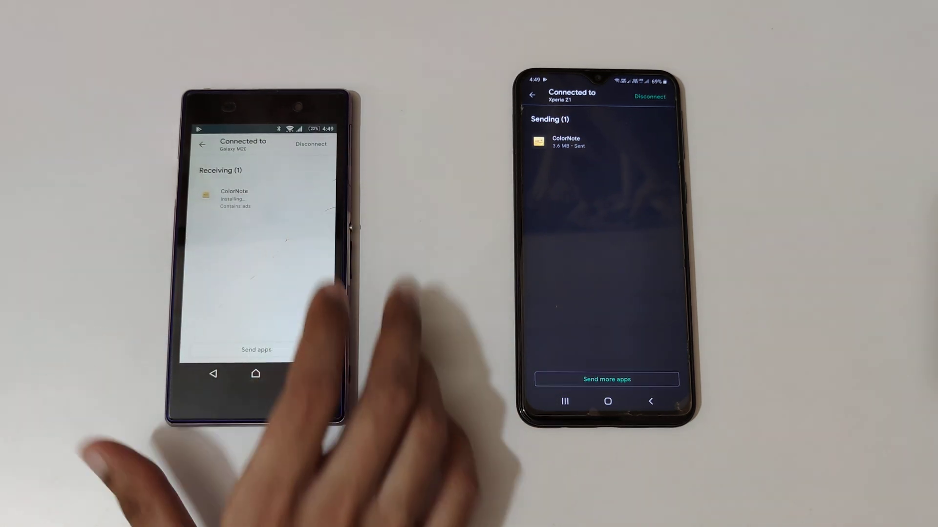